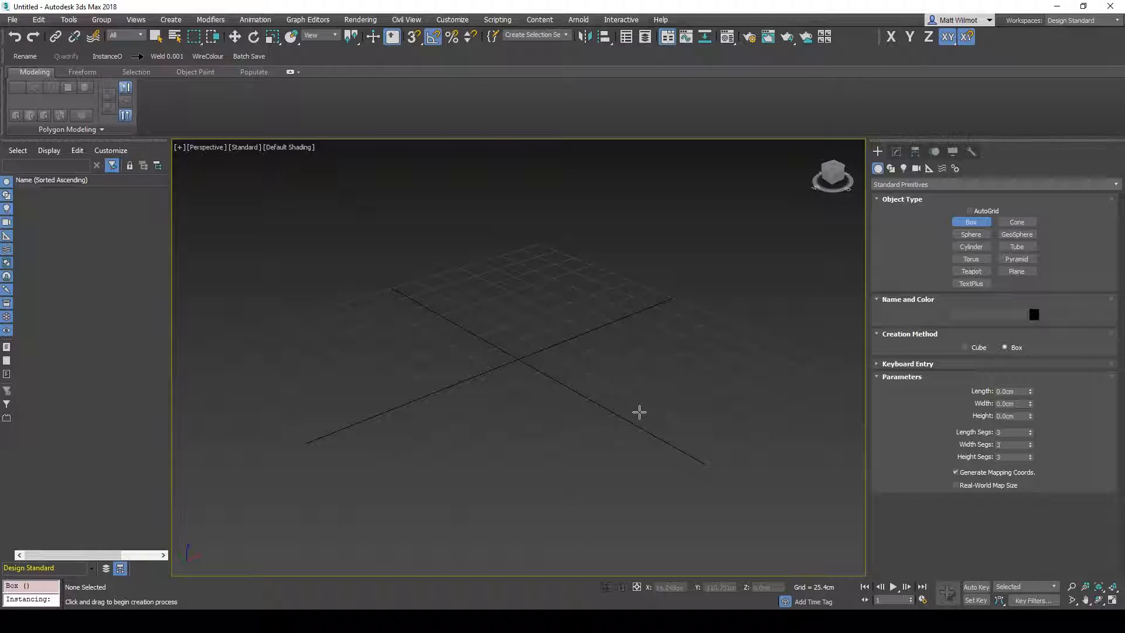
pyautogui.moveTo(624, 397)
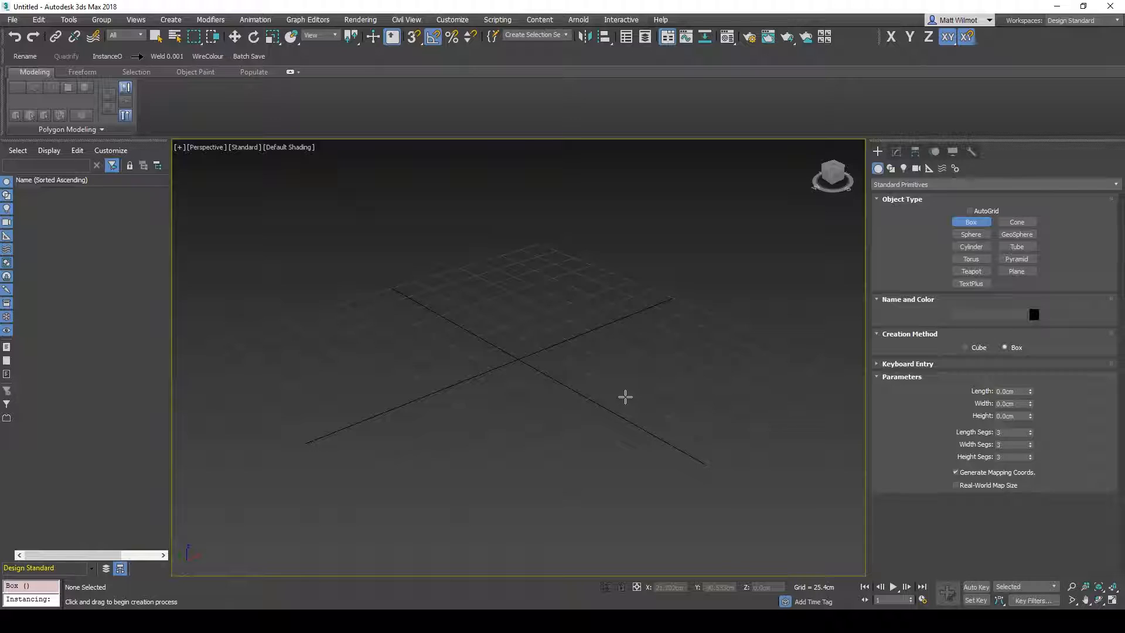
pyautogui.moveTo(565, 334)
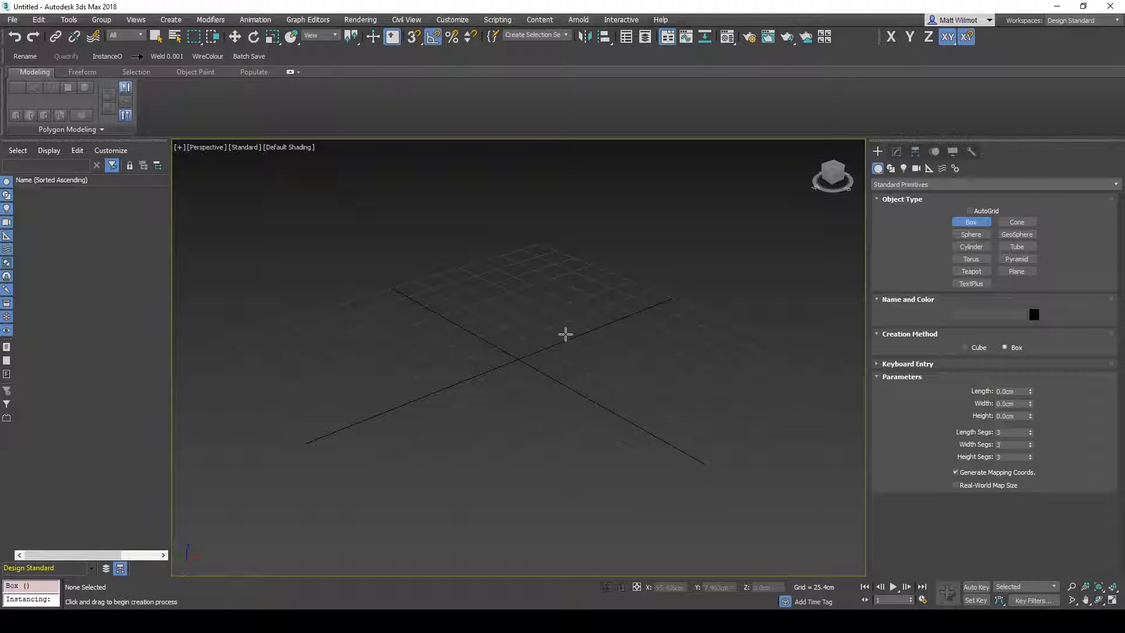
pyautogui.moveTo(563, 310)
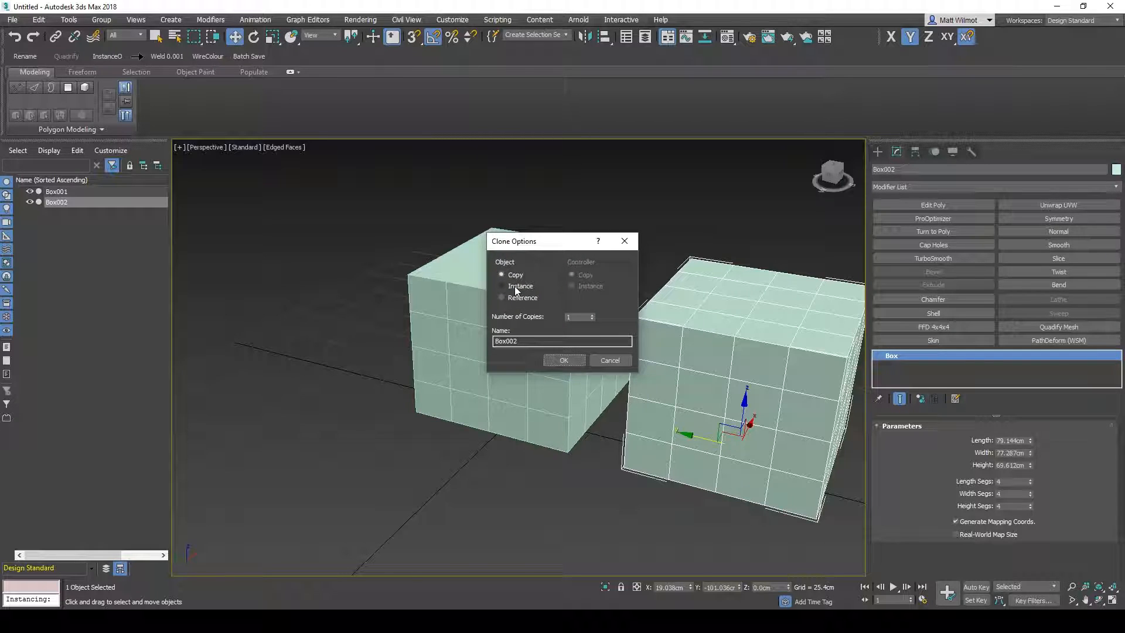
# Clone the box as 3 instances, giving a row of Box001–Box004.
pyautogui.click(502, 287)
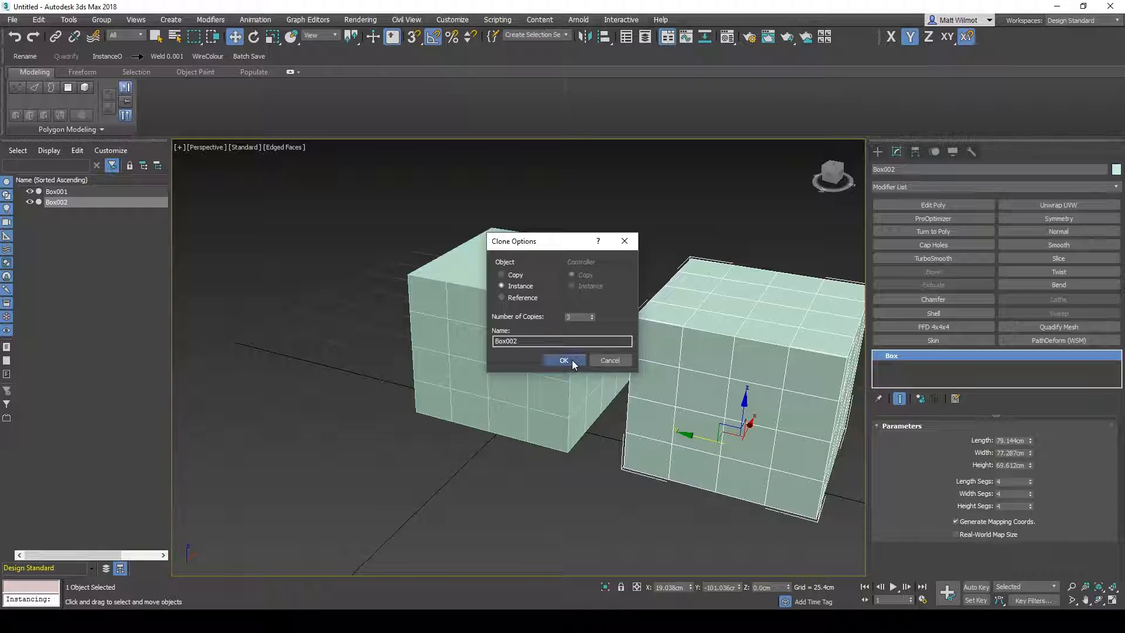
pyautogui.click(563, 360)
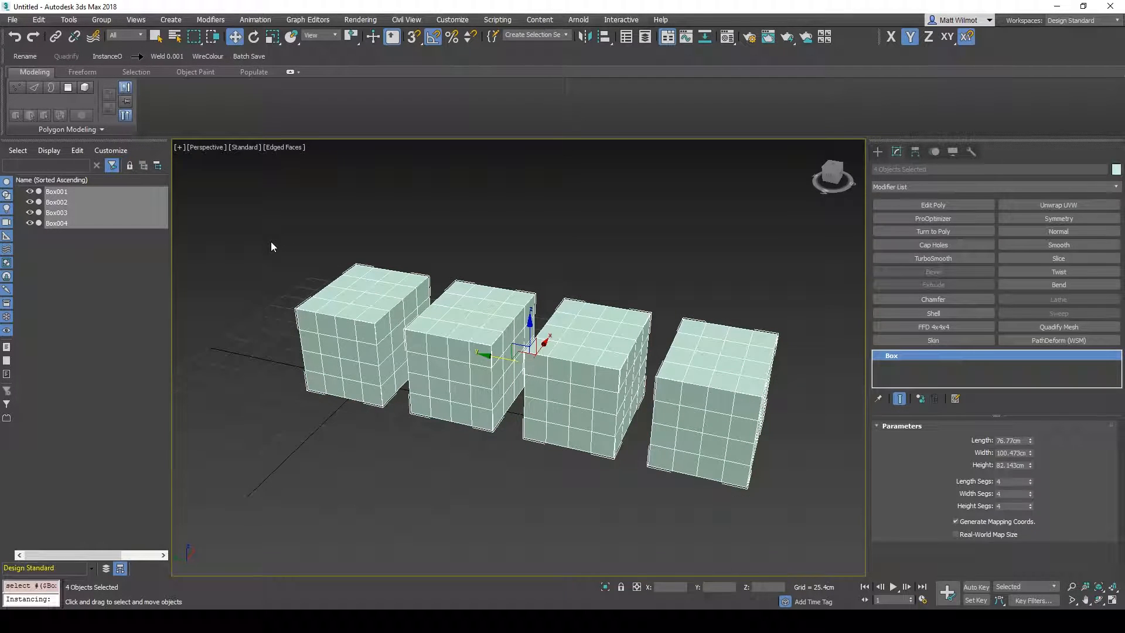
# Rebuild as one Editable Poly box cloned into five instances, Box001–Box005, then edit the shared geometry.
pyautogui.press('Delete')
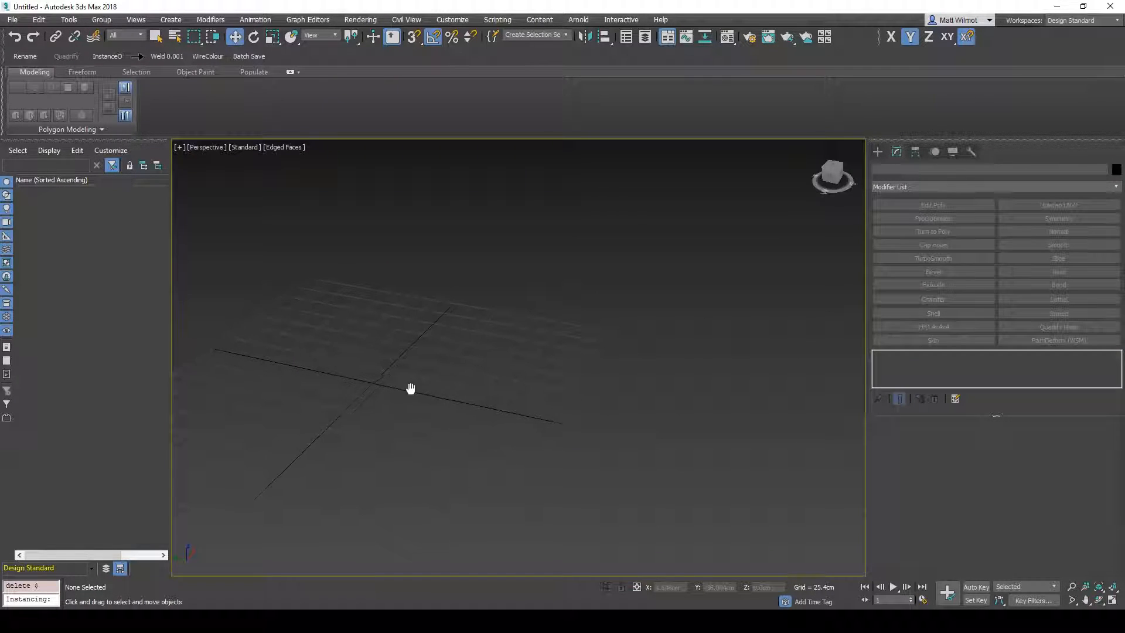
pyautogui.click(876, 151)
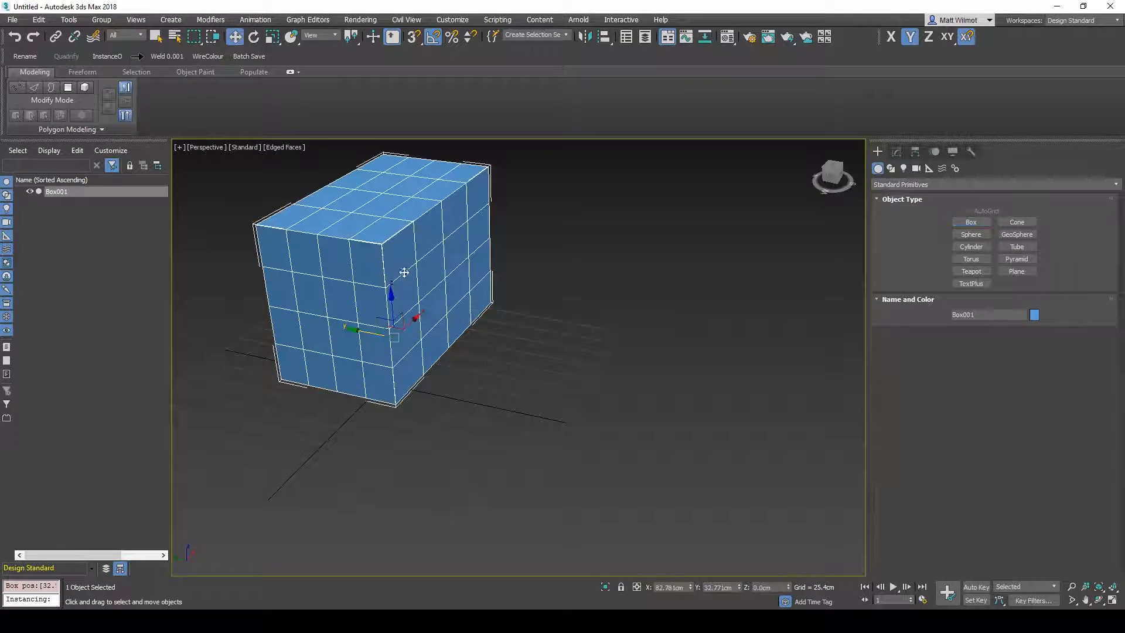
pyautogui.rightClick(890, 355)
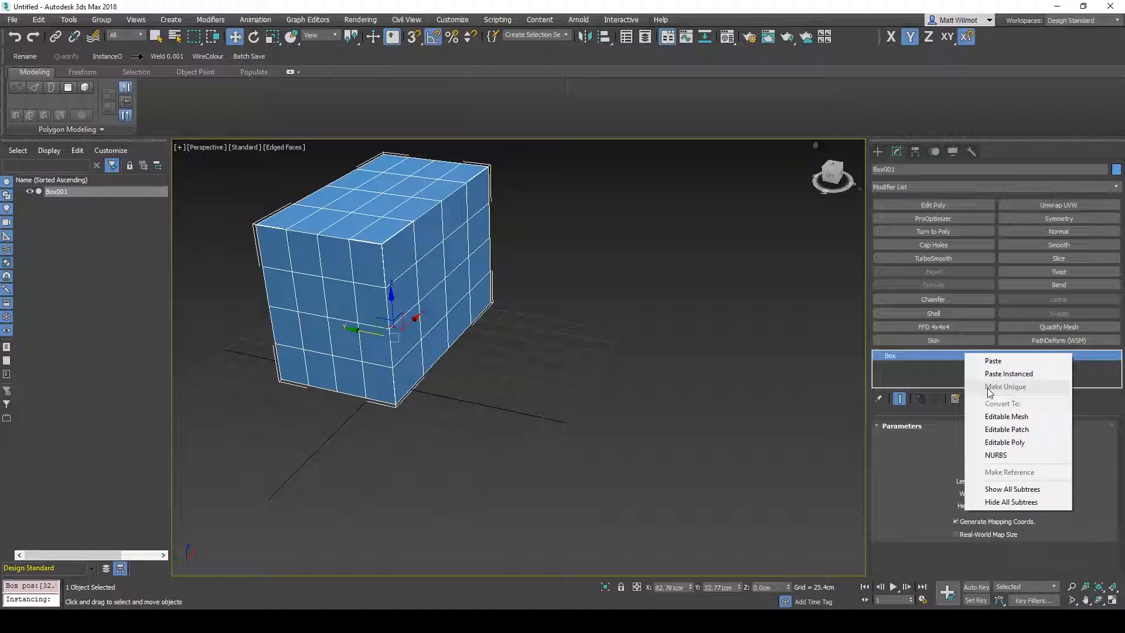
pyautogui.click(1005, 442)
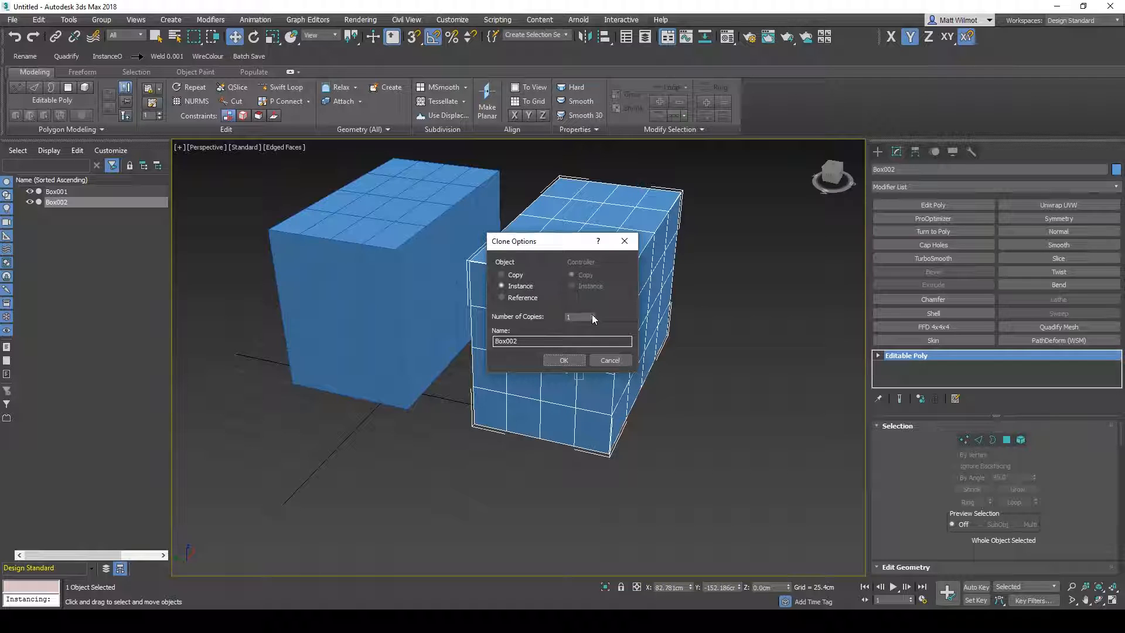
pyautogui.click(563, 360)
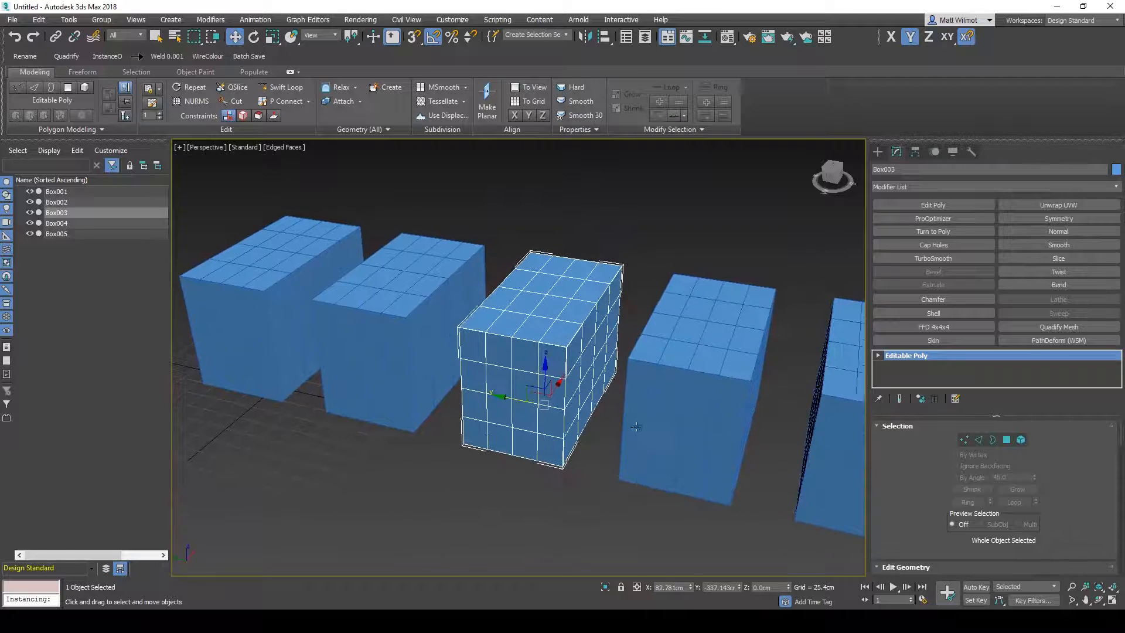
pyautogui.click(965, 440)
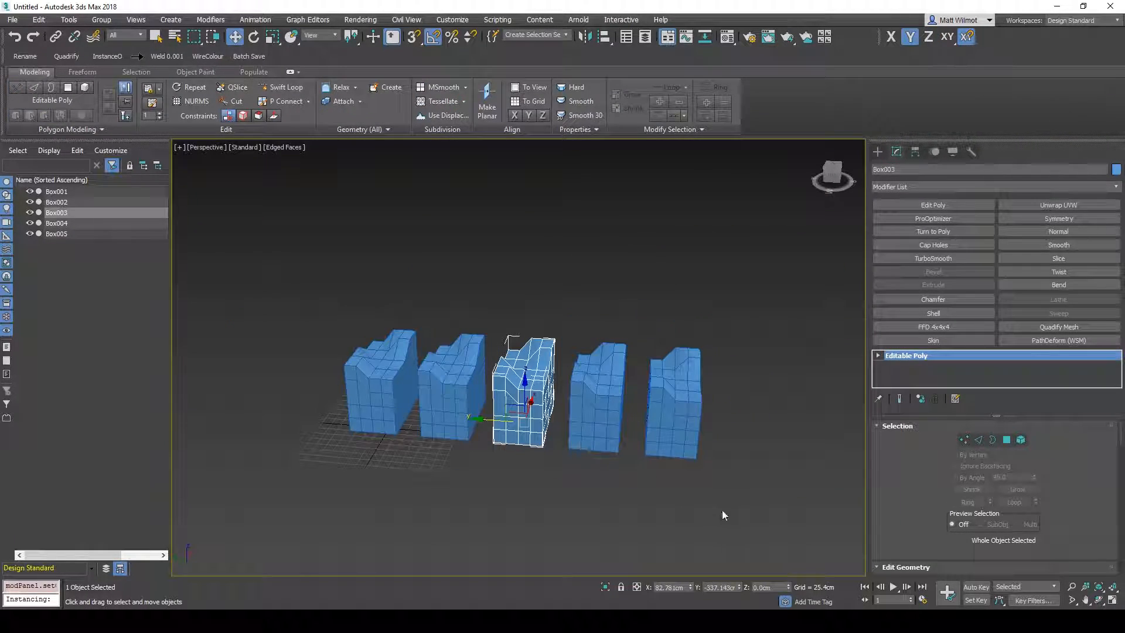
# Delete everything, create a new box, and scatter instanced clones Box001–Box005 around the grid.
pyautogui.press('Delete')
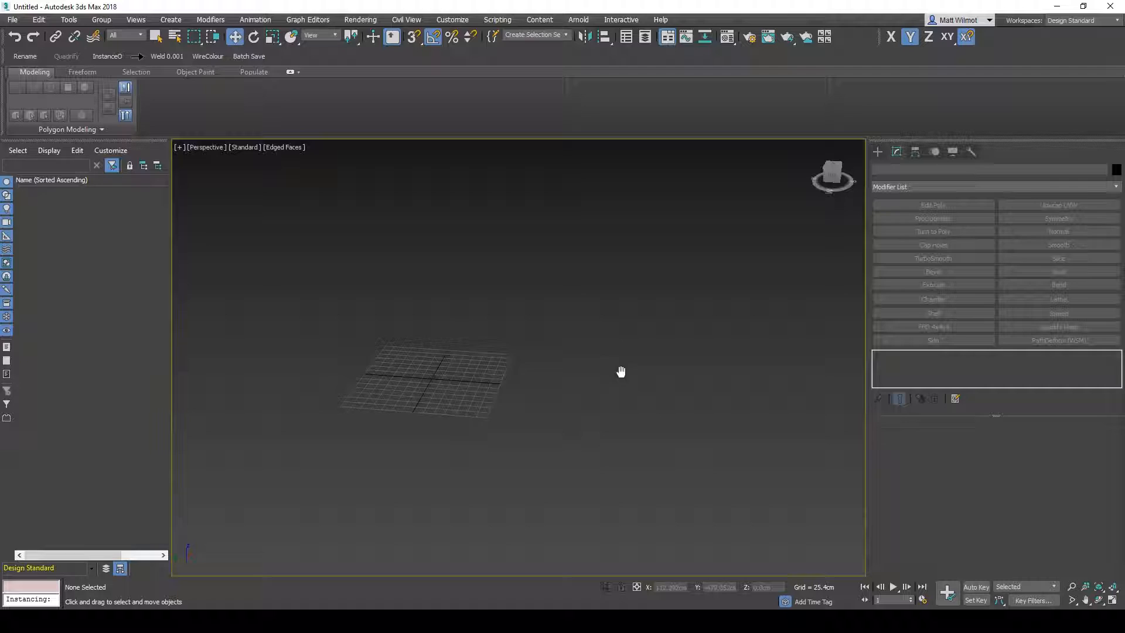
pyautogui.click(877, 151)
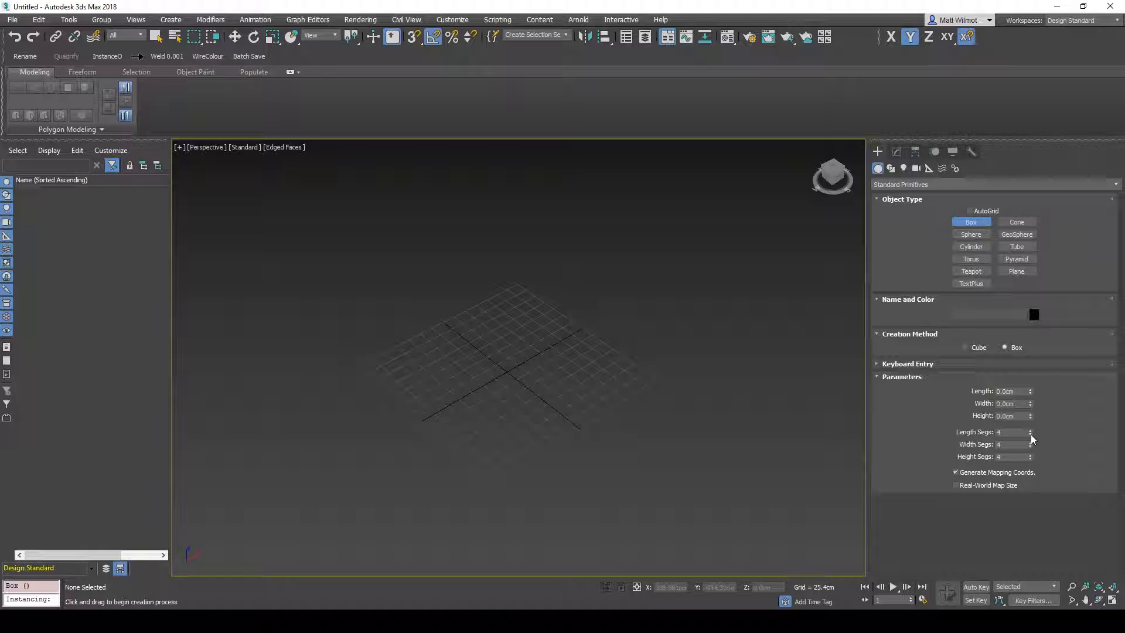
pyautogui.click(1031, 432)
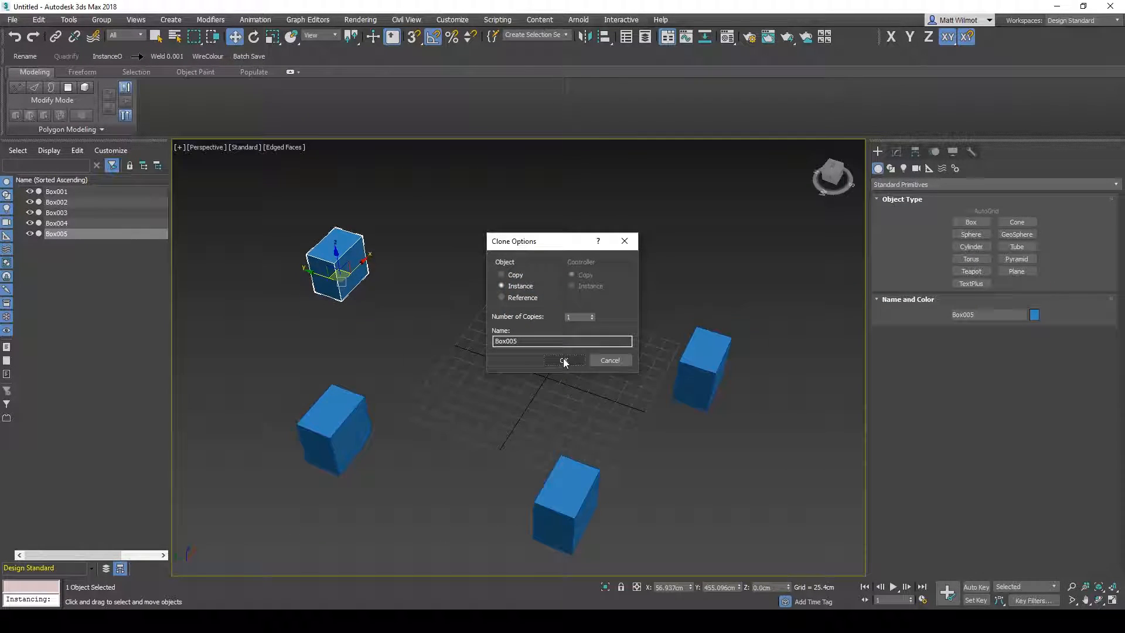
pyautogui.click(564, 361)
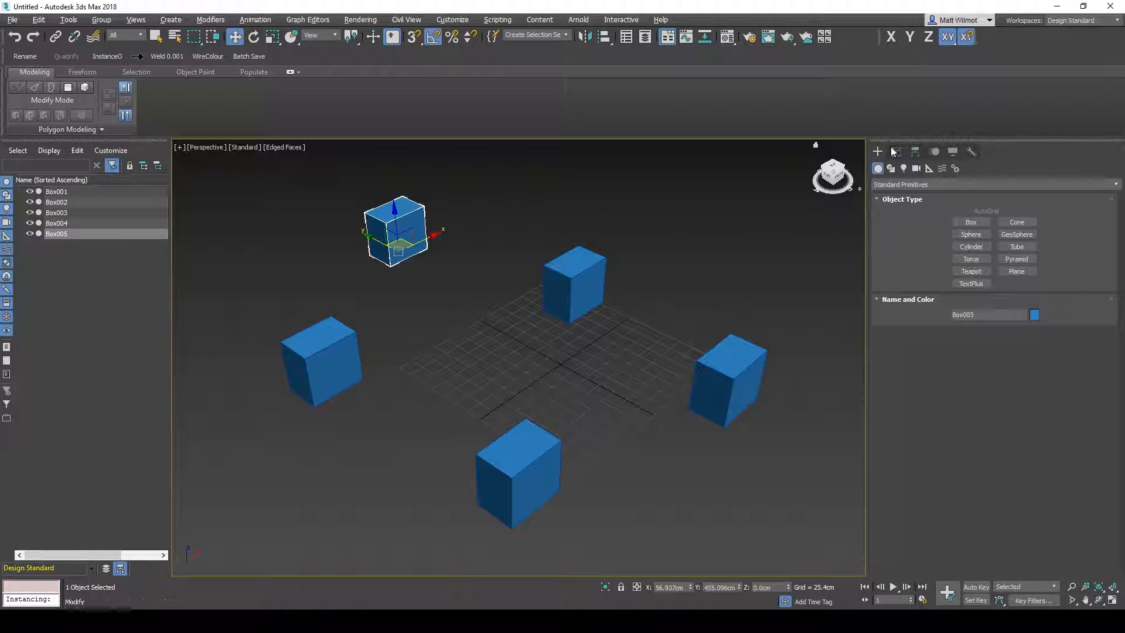
# Create Teapot001 at the grid centre to replace the boxes.
pyautogui.click(970, 271)
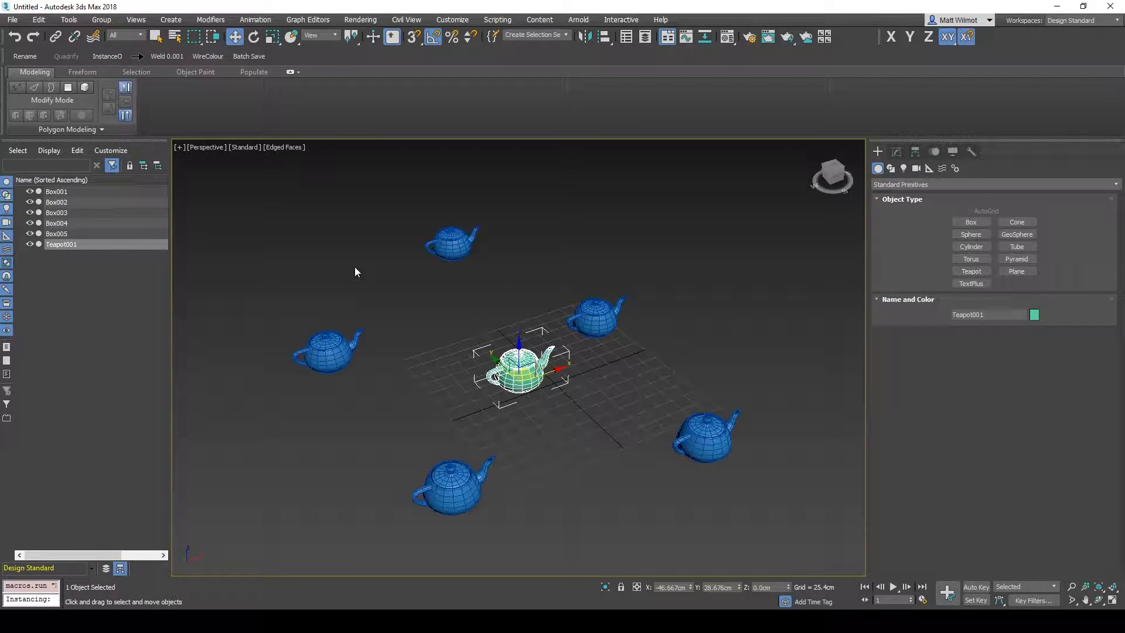
# Raise Teapot001's Segments from 4 to 6 in the Modify panel.
pyautogui.click(596, 309)
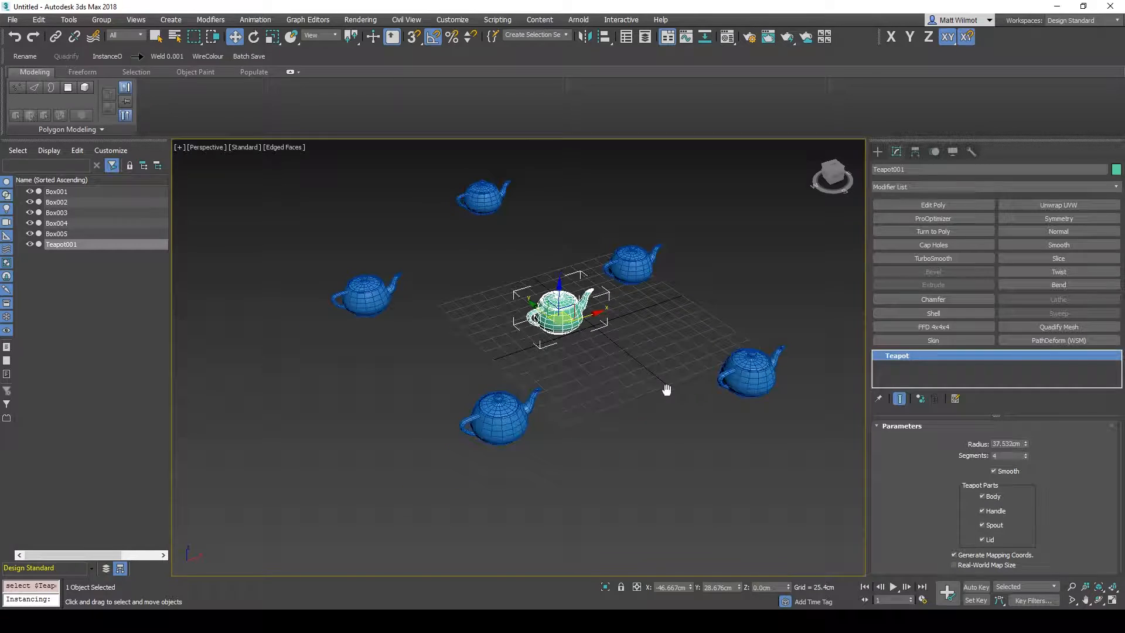
pyautogui.click(1026, 453)
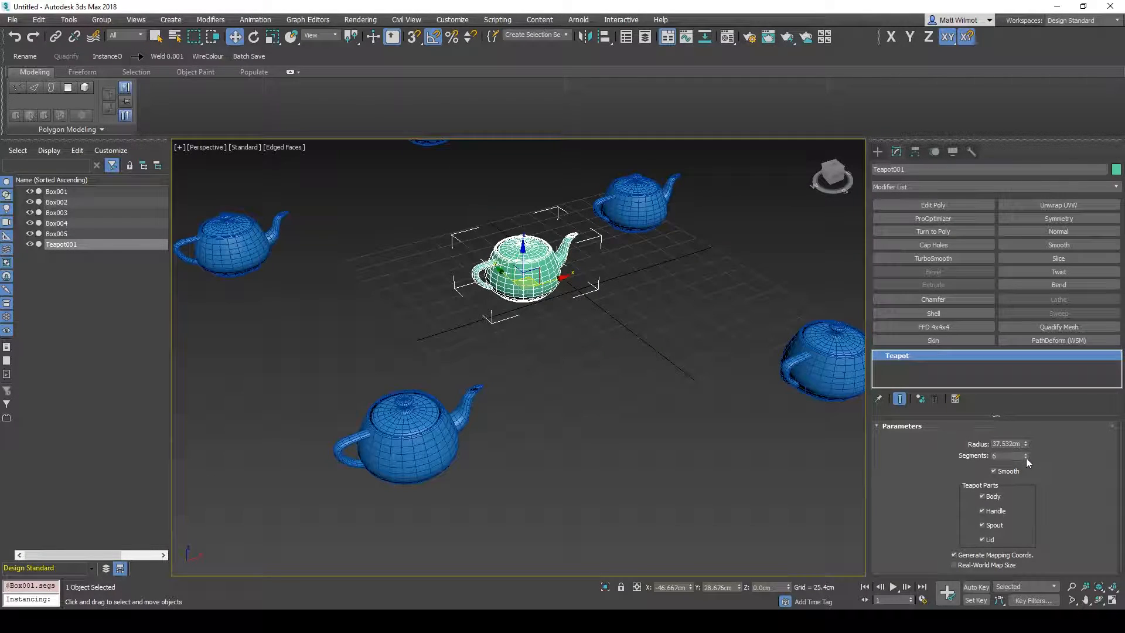